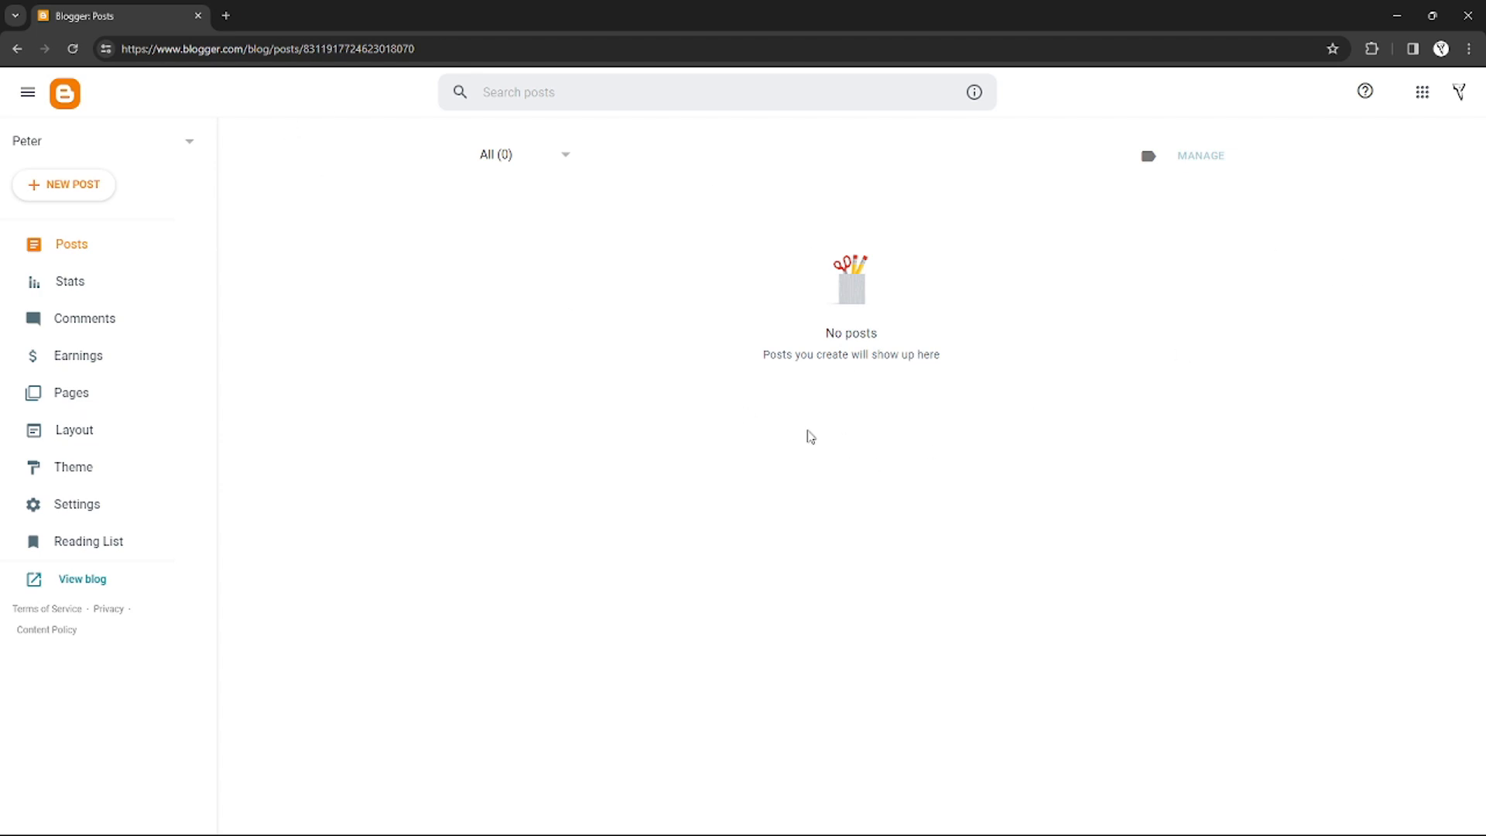
mouse_move(529, 285)
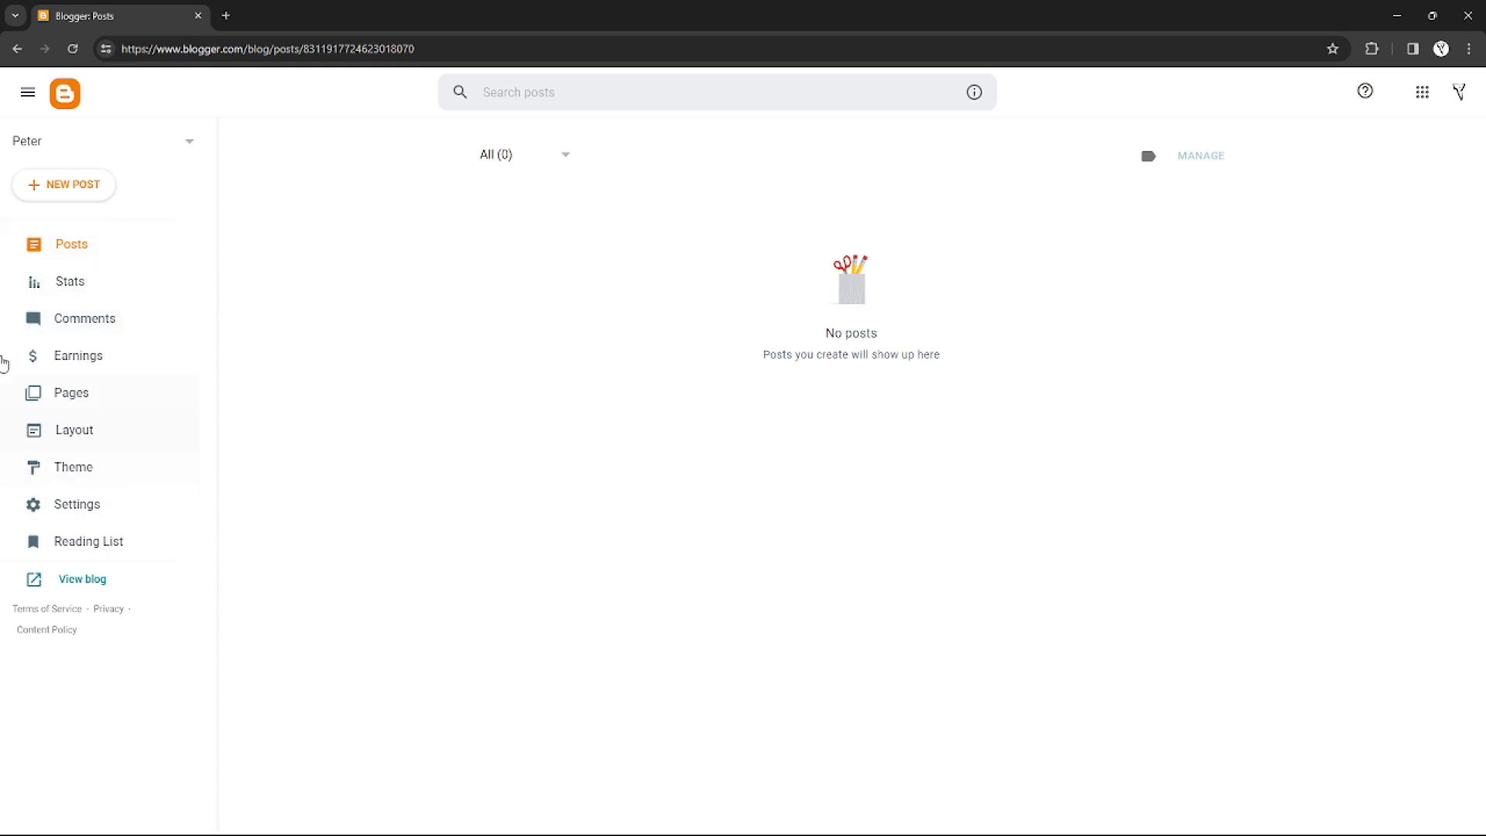
Start a new page from the blog's Pages list
left_click(267, 48)
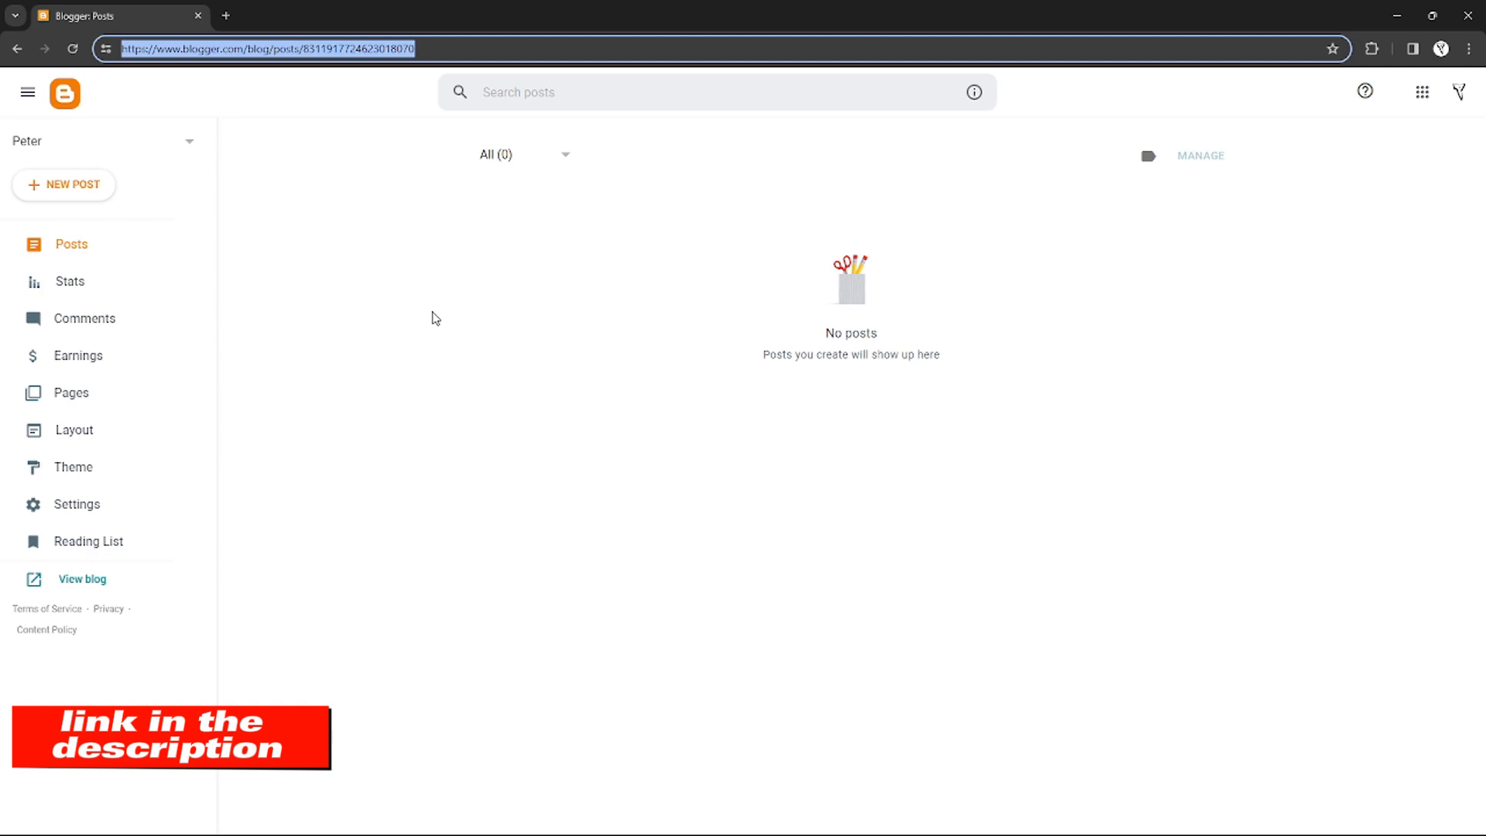
mouse_move(339, 340)
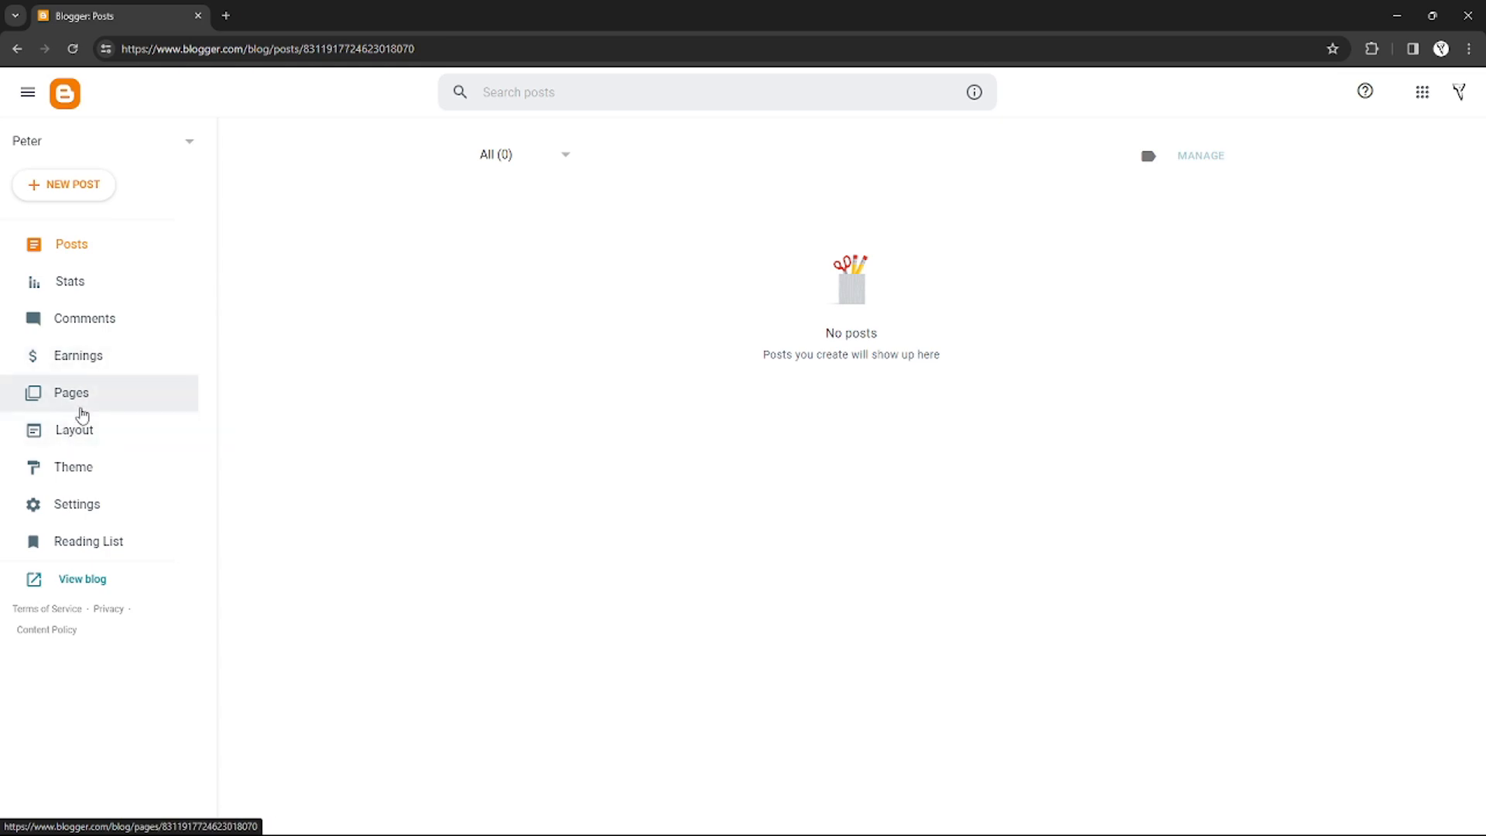
left_click(69, 392)
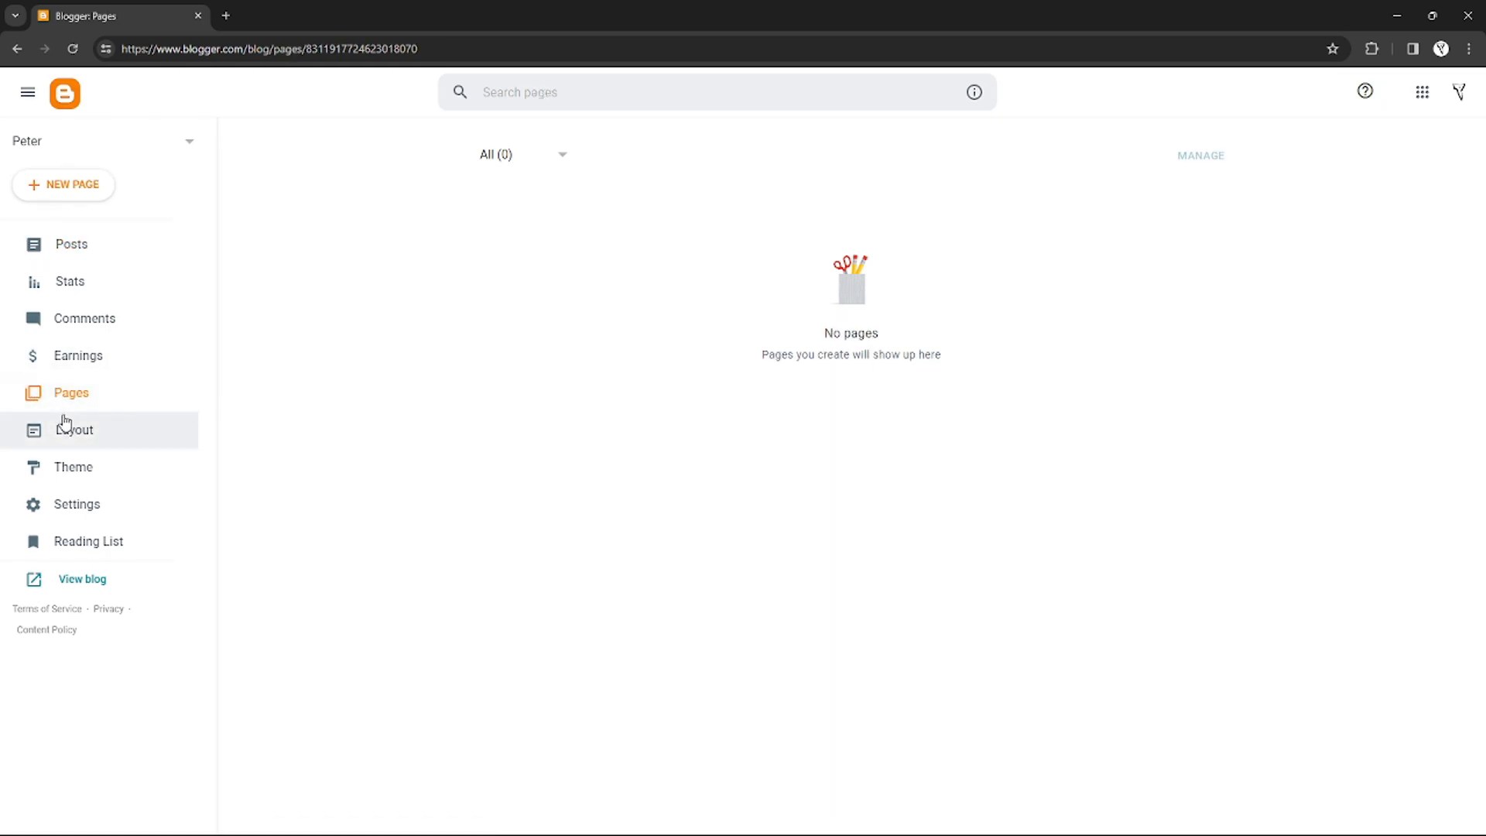
left_click(61, 184)
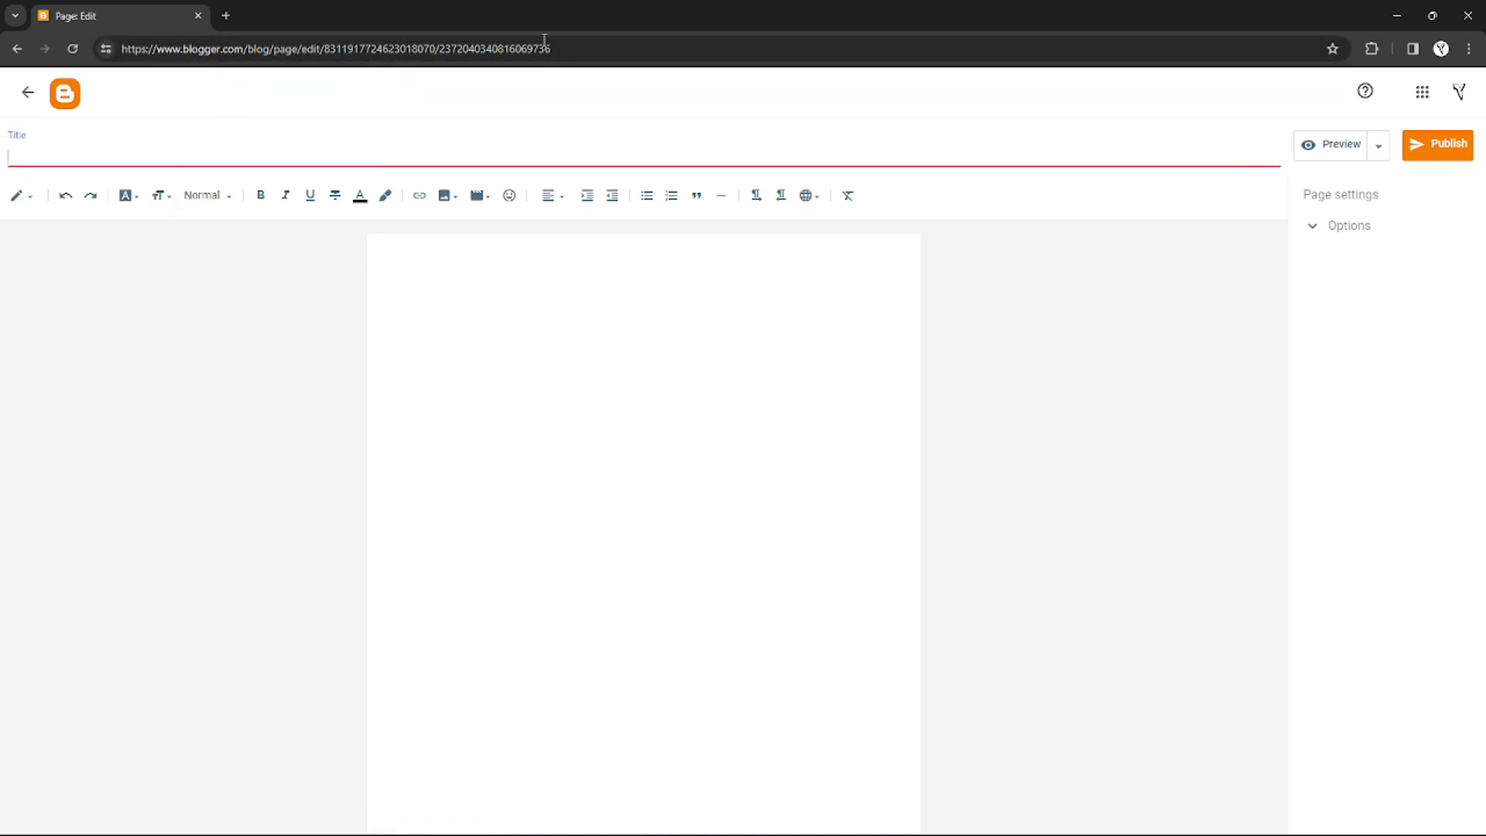
mouse_move(226, 108)
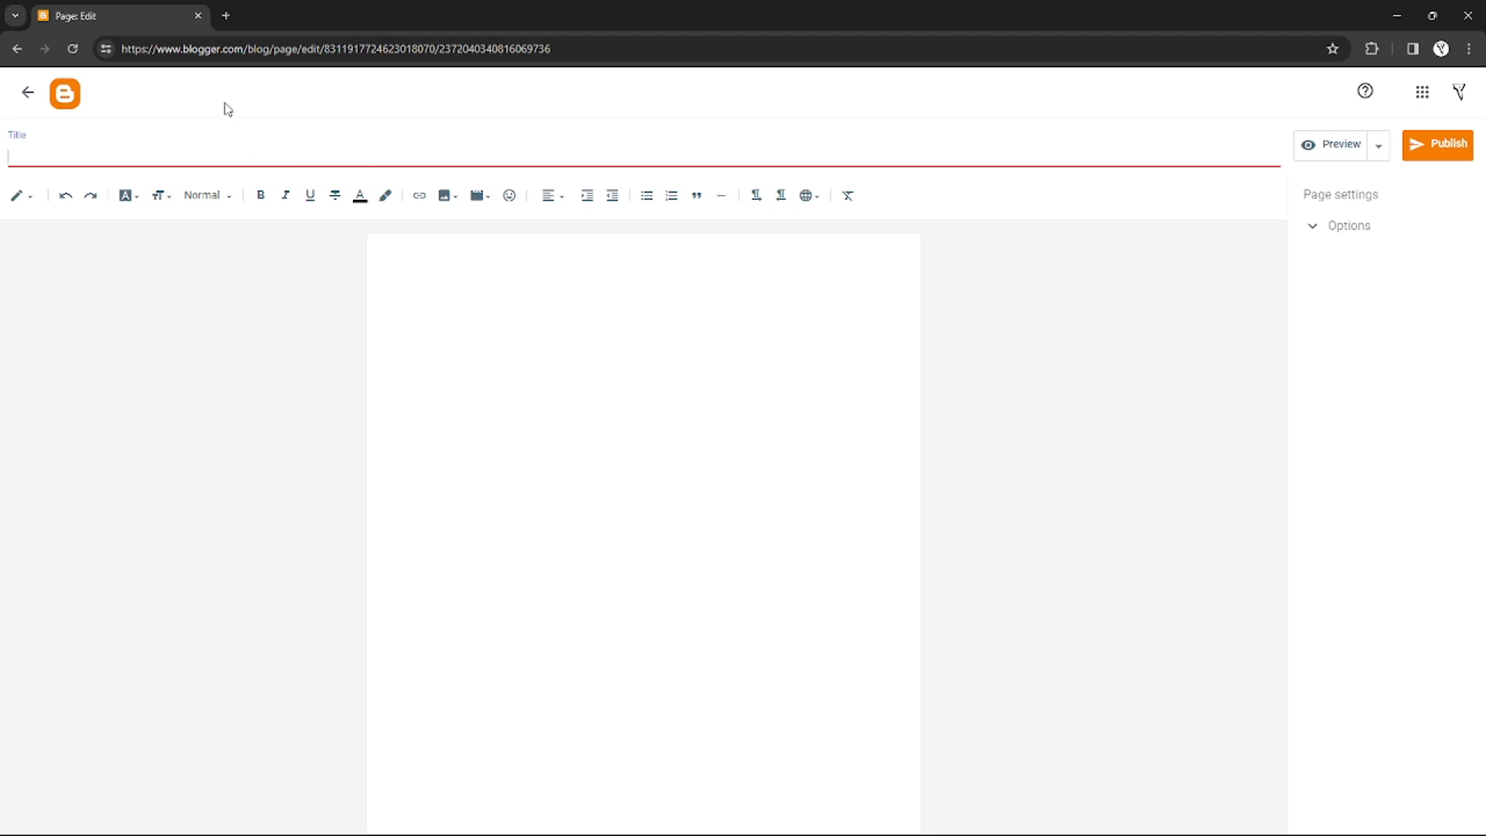
Title the new page 'Contact form page'
type("d")
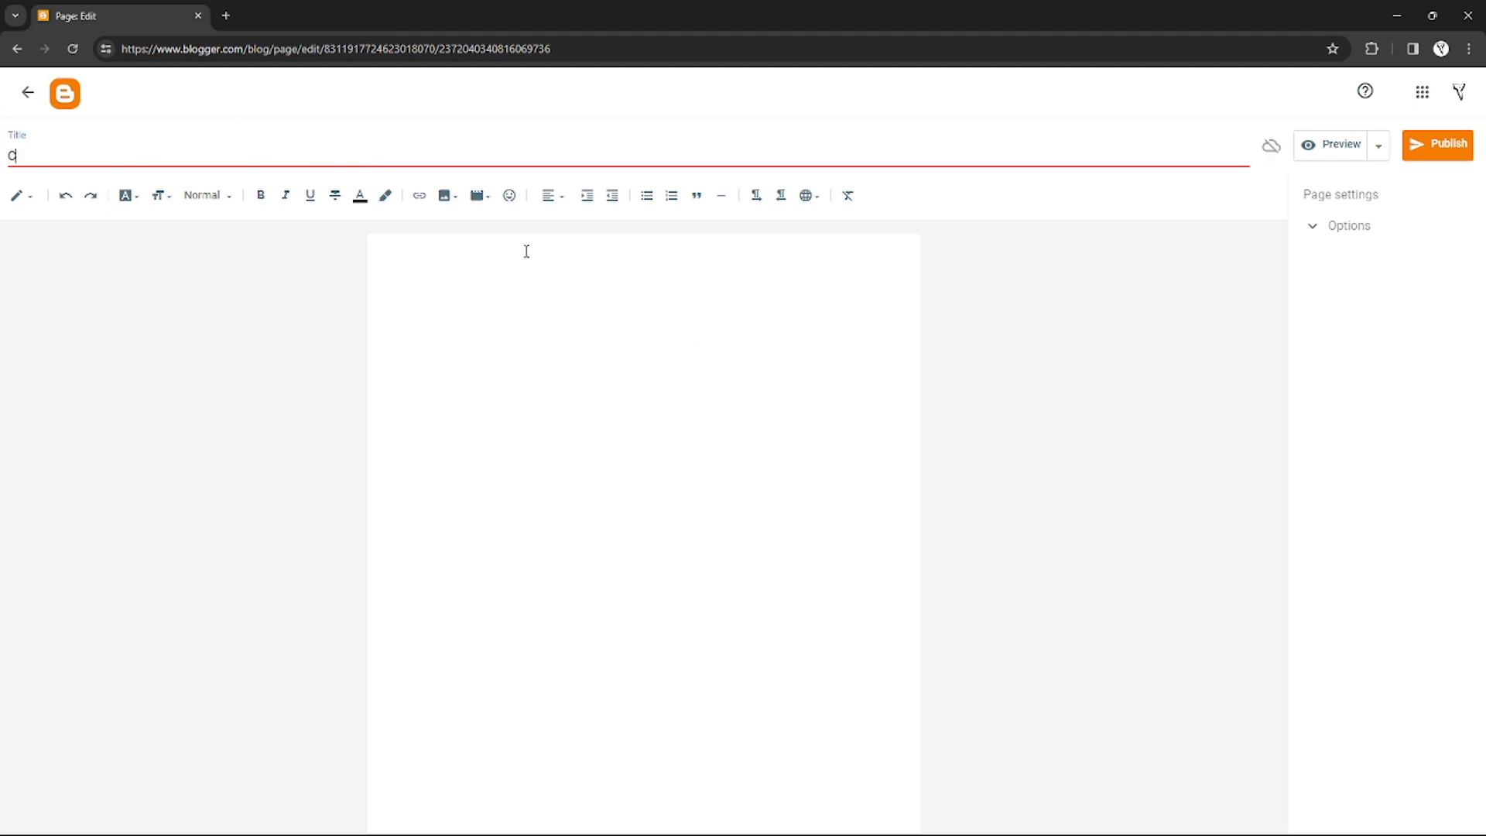
type("ontact form")
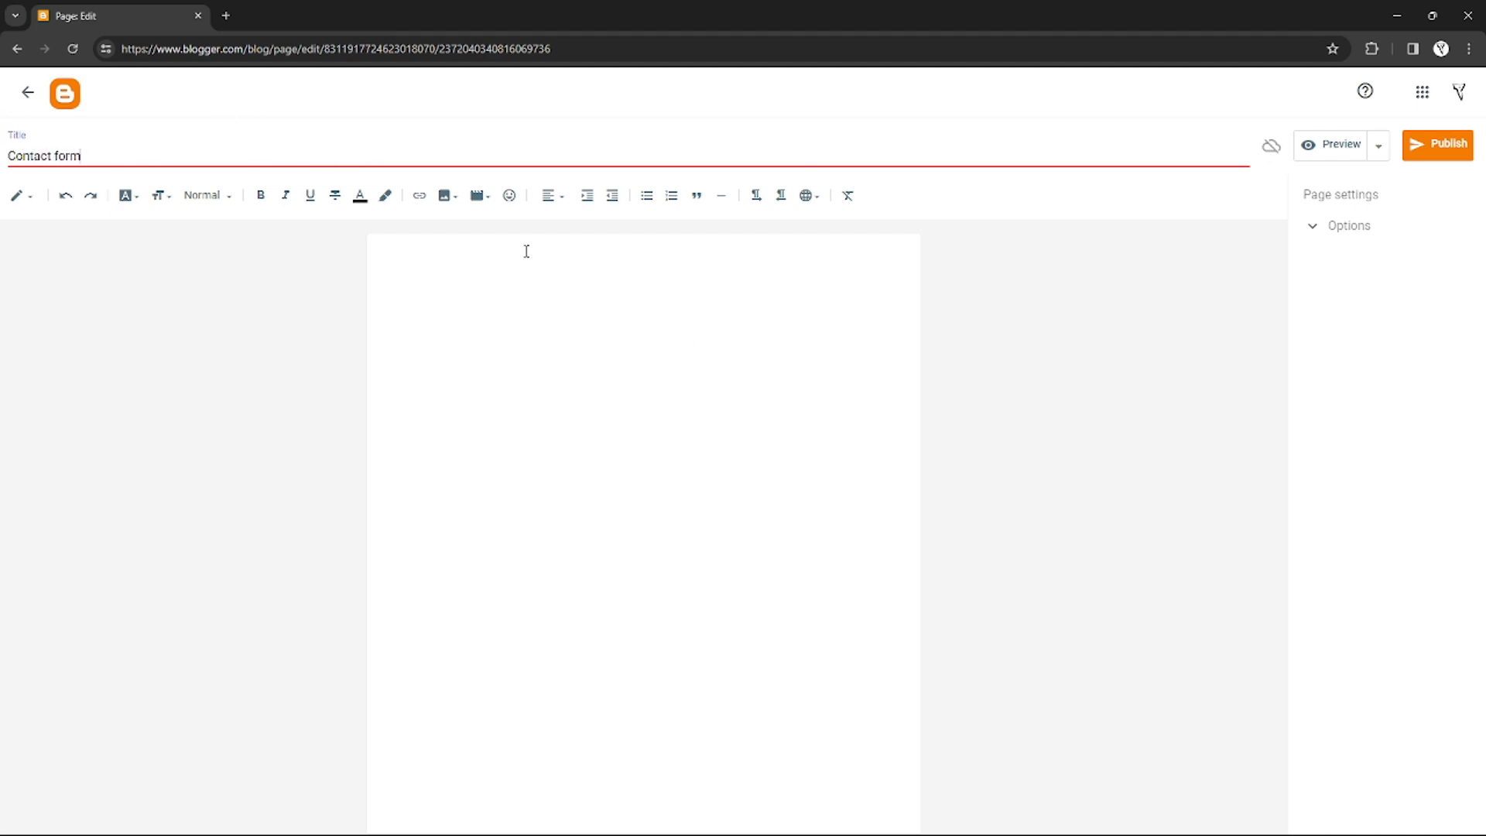
type("page")
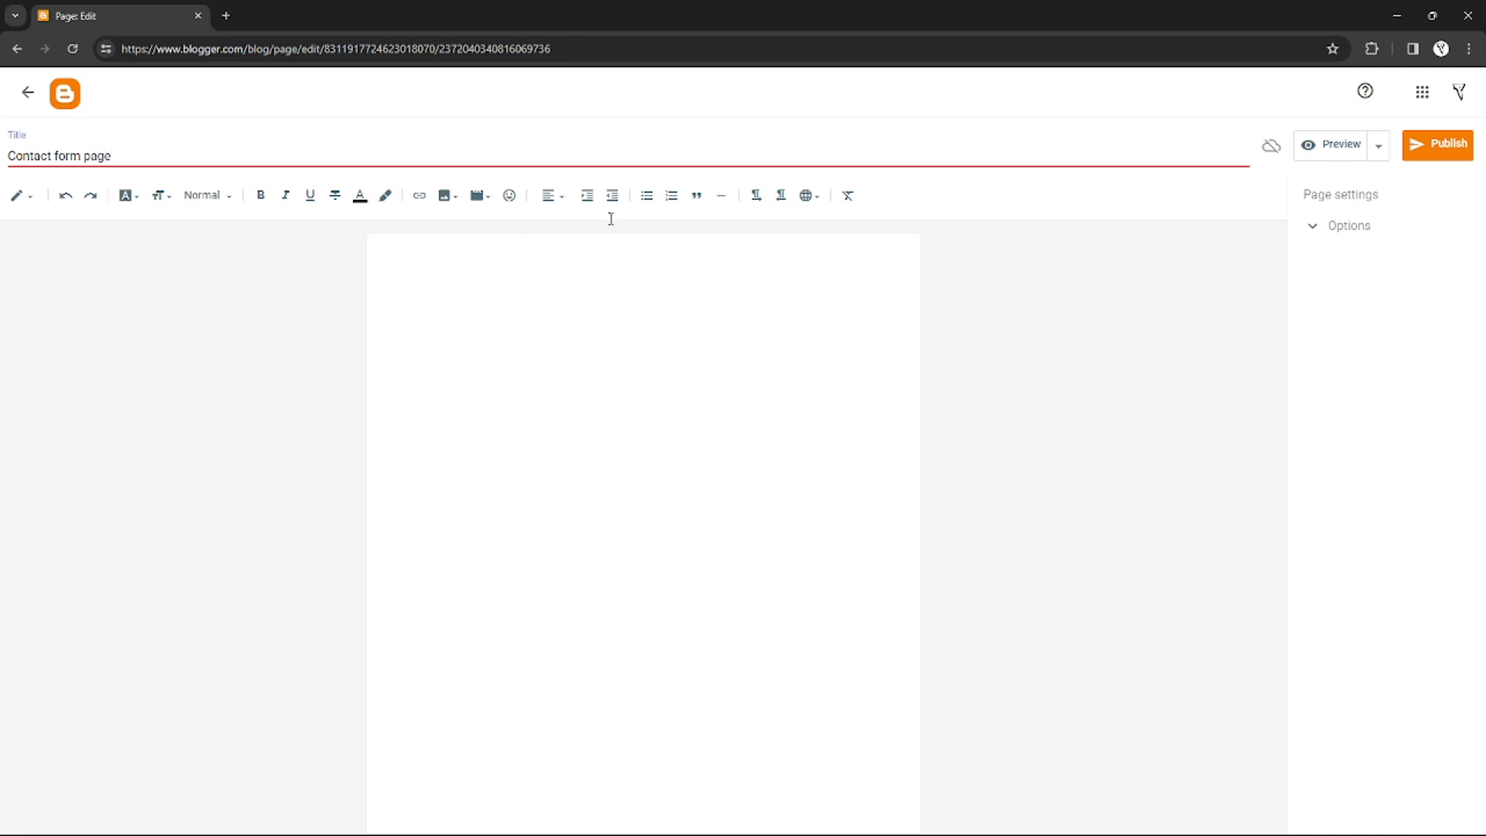
mouse_move(260, 195)
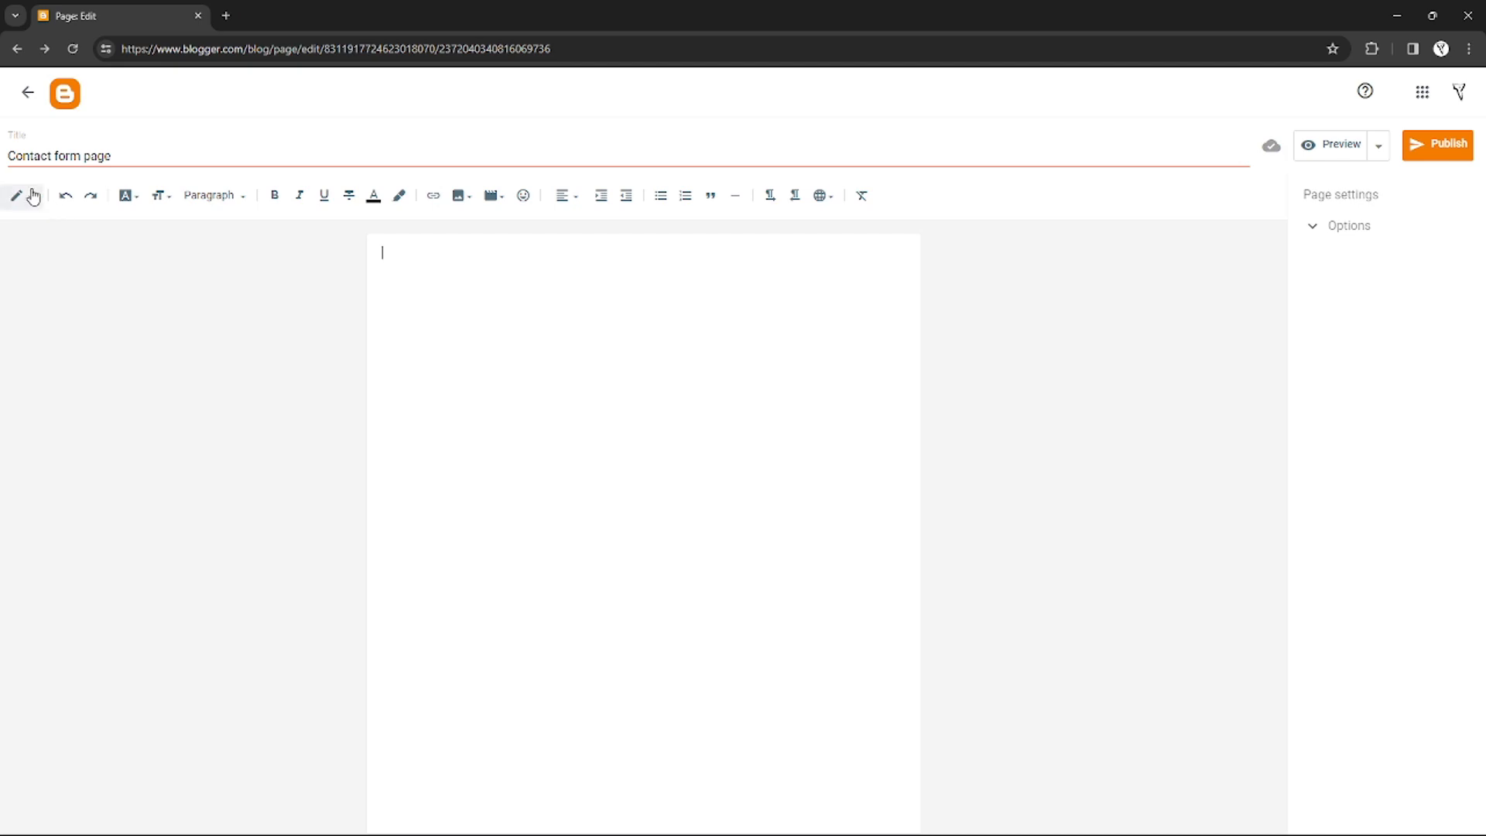
Switch the editor to HTML view and enter the contact form code with a green centered intro div
left_click(16, 196)
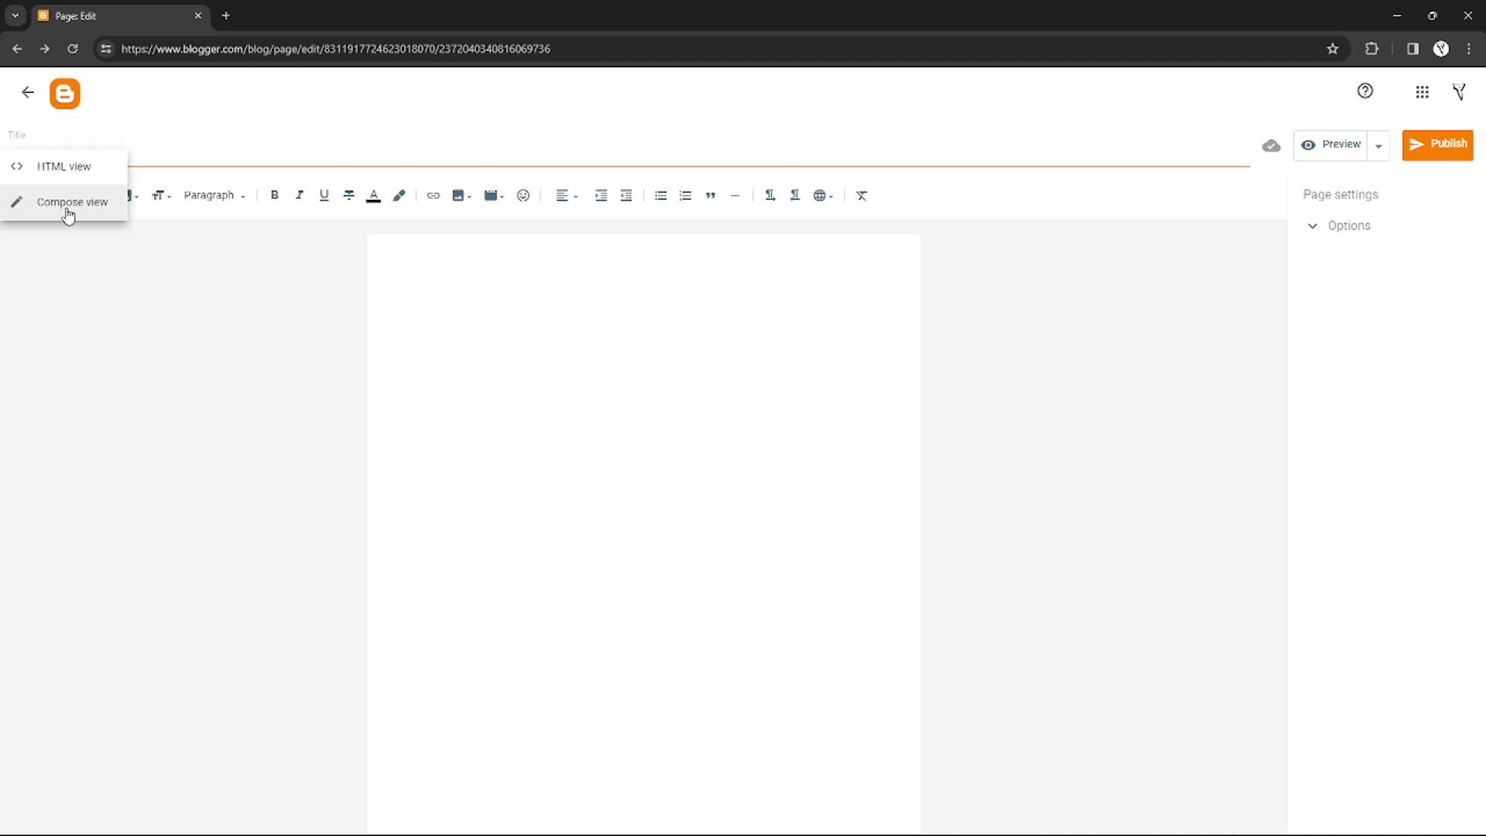
mouse_move(64, 167)
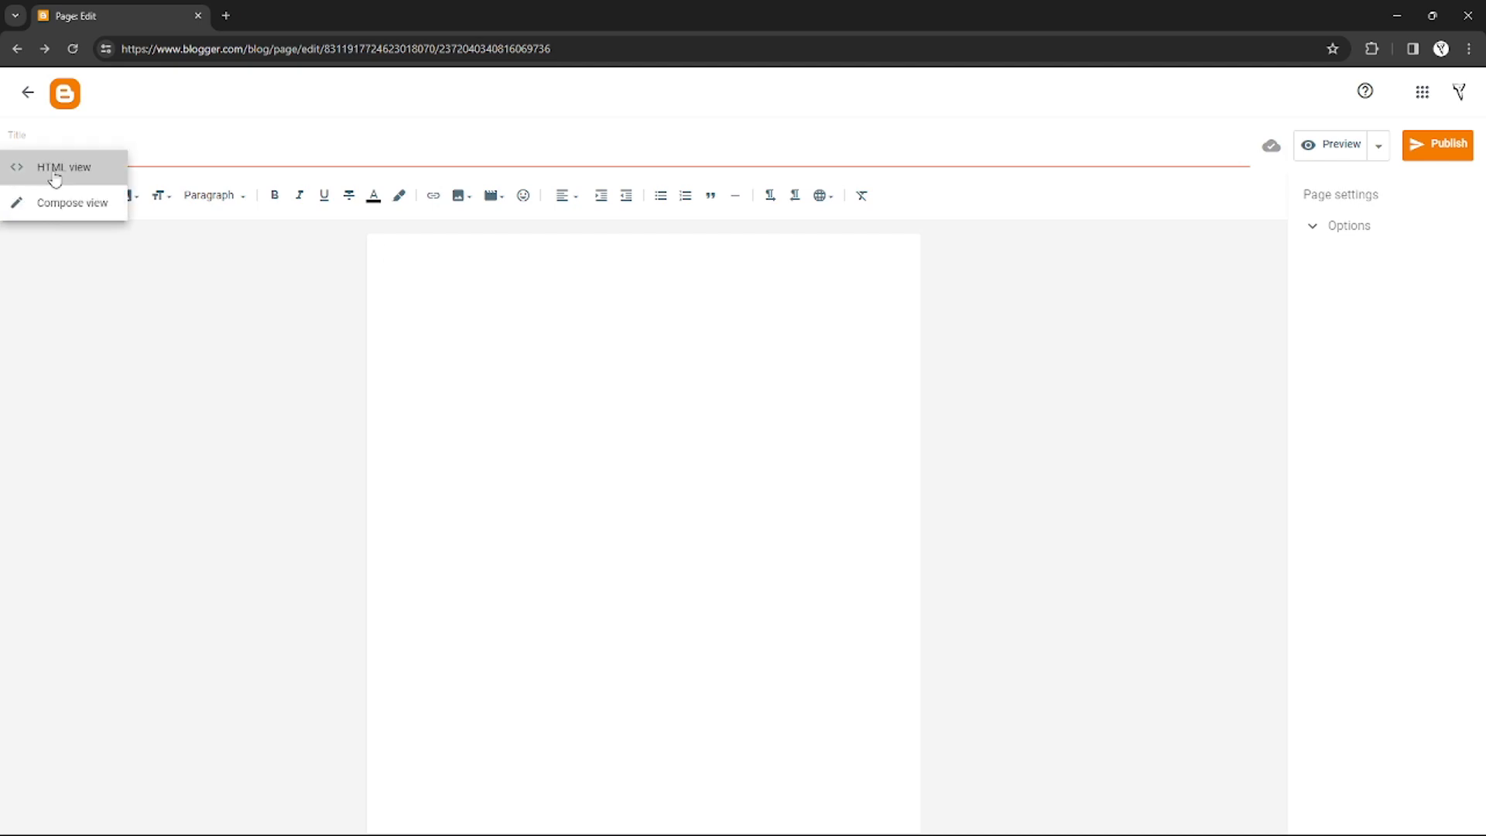
left_click(63, 167)
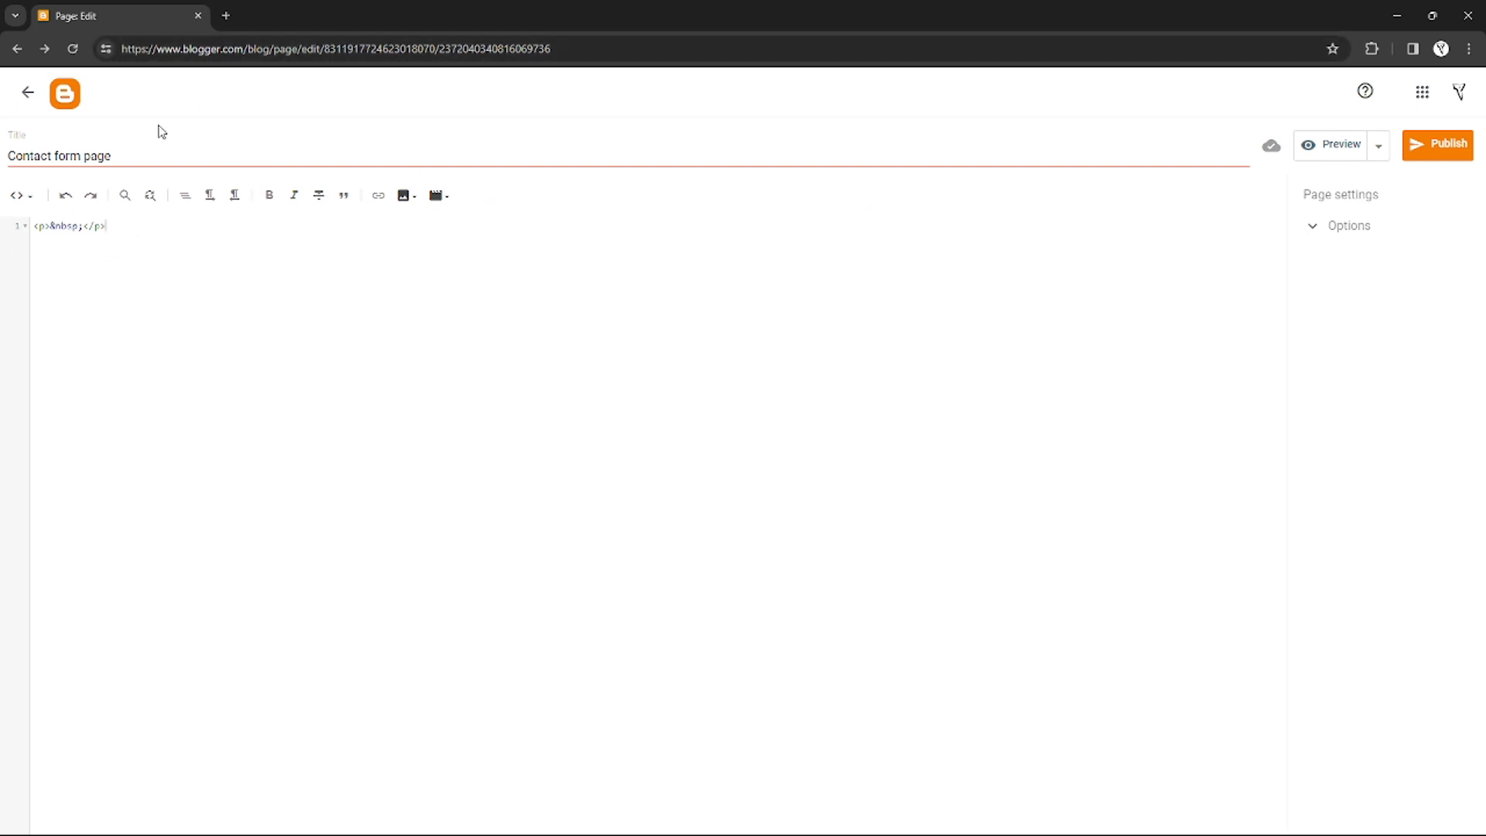
type("<div style=\"text-align: center;color: green;\">")
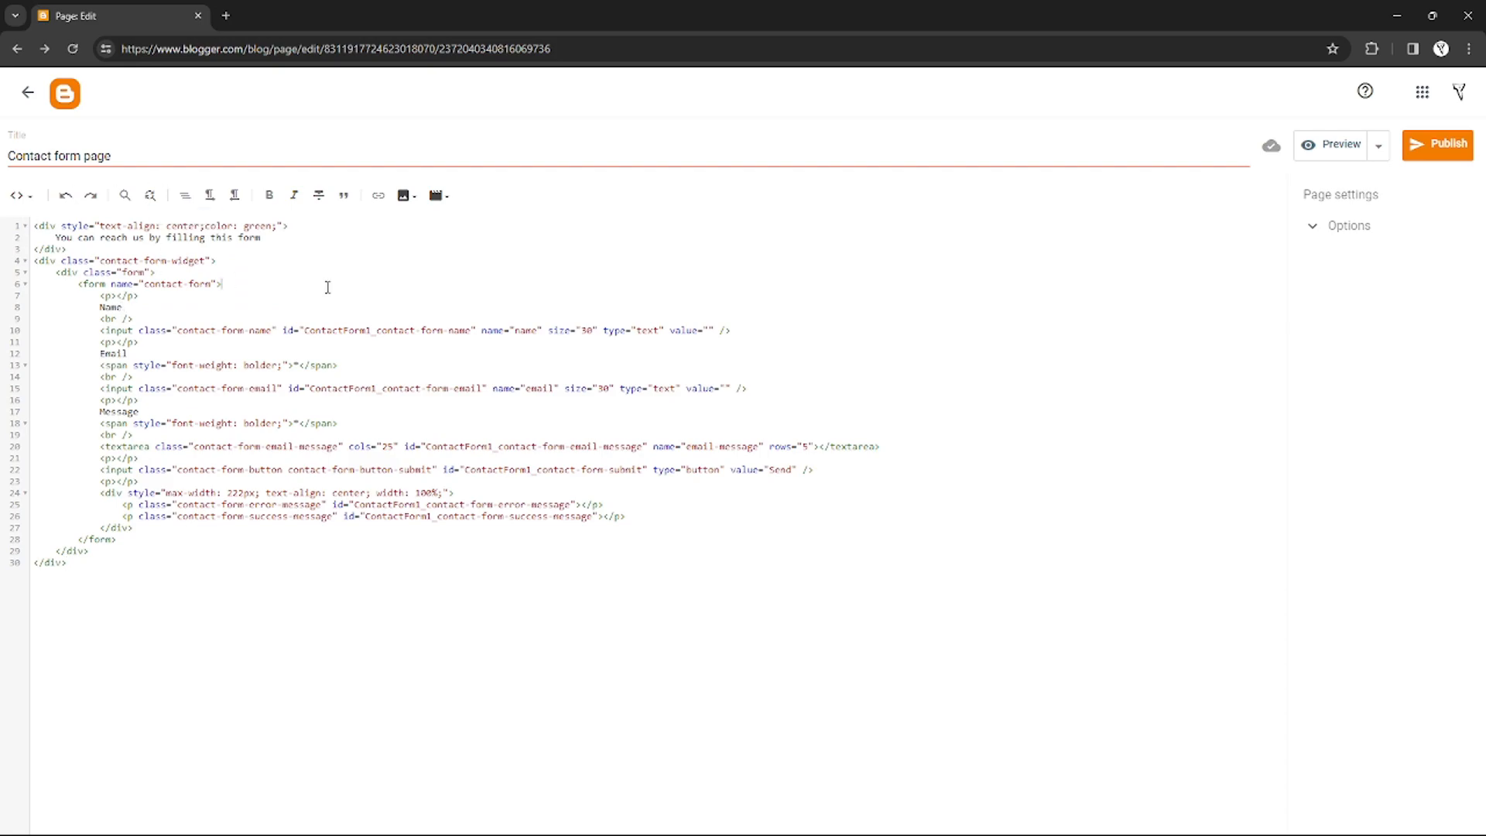
mouse_move(473, 320)
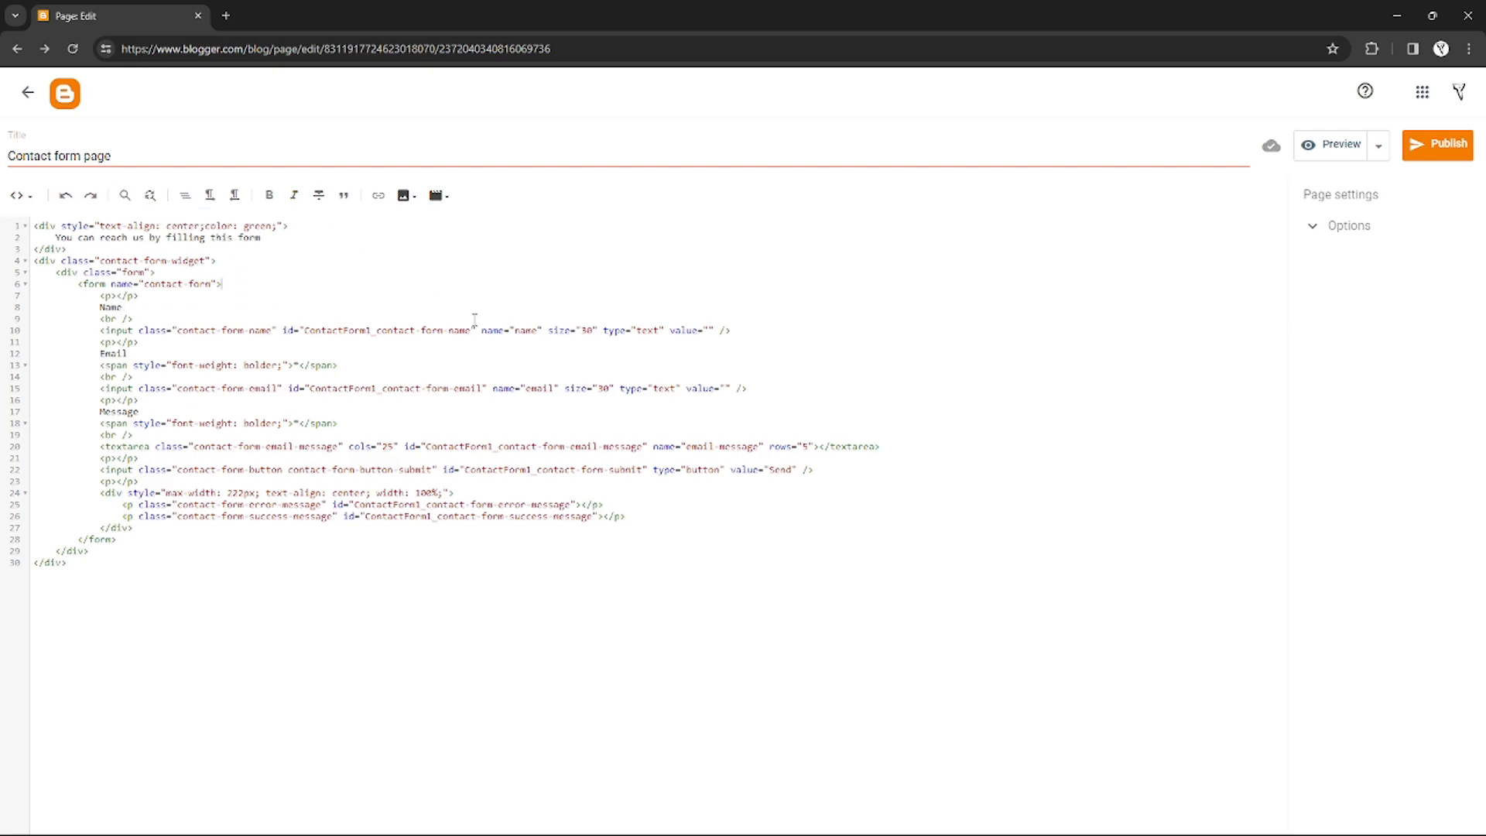
mouse_move(938, 543)
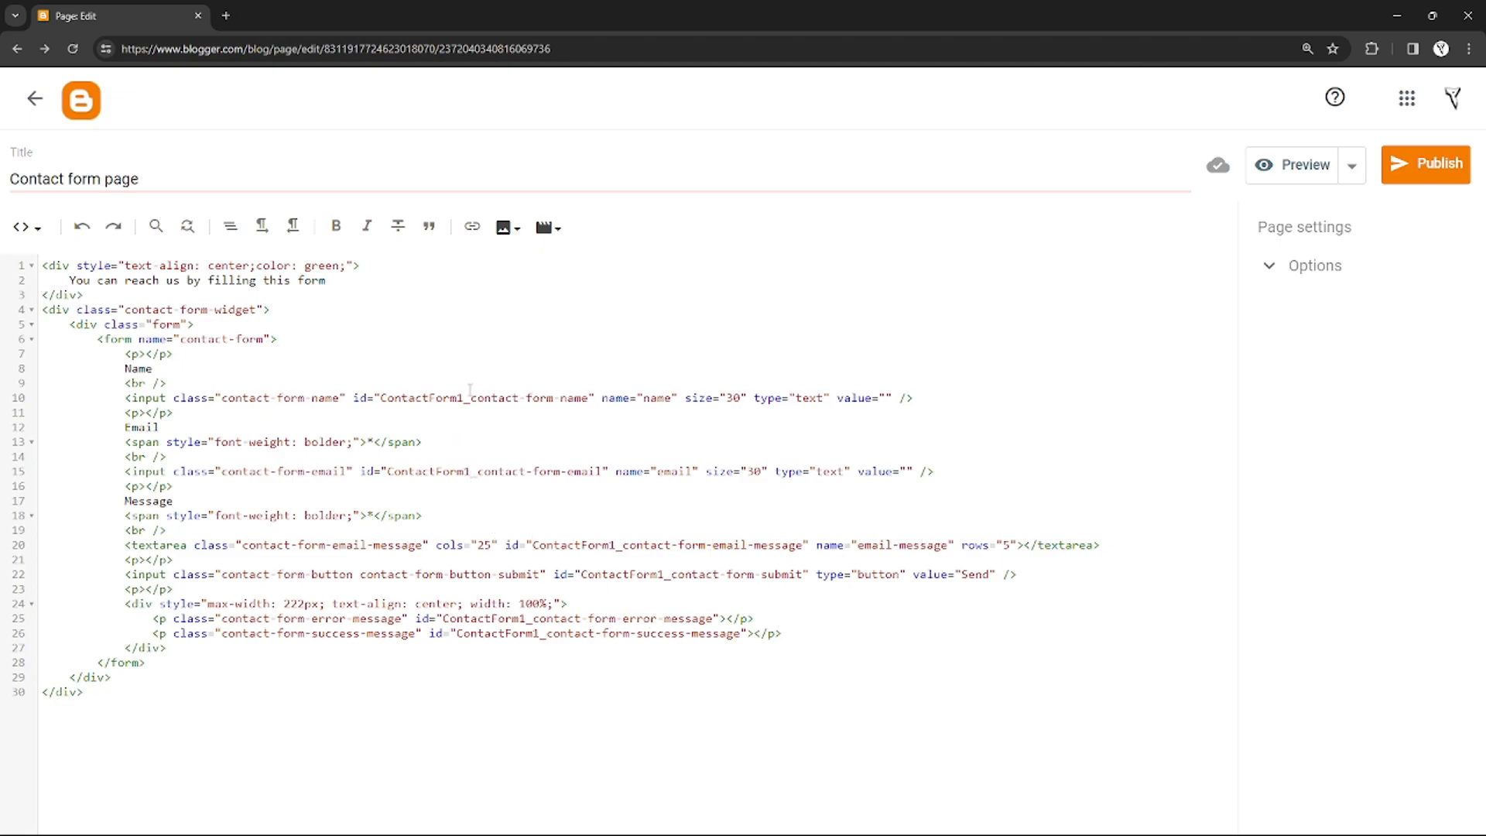
Publish the contact form page and confirm
left_click(1426, 164)
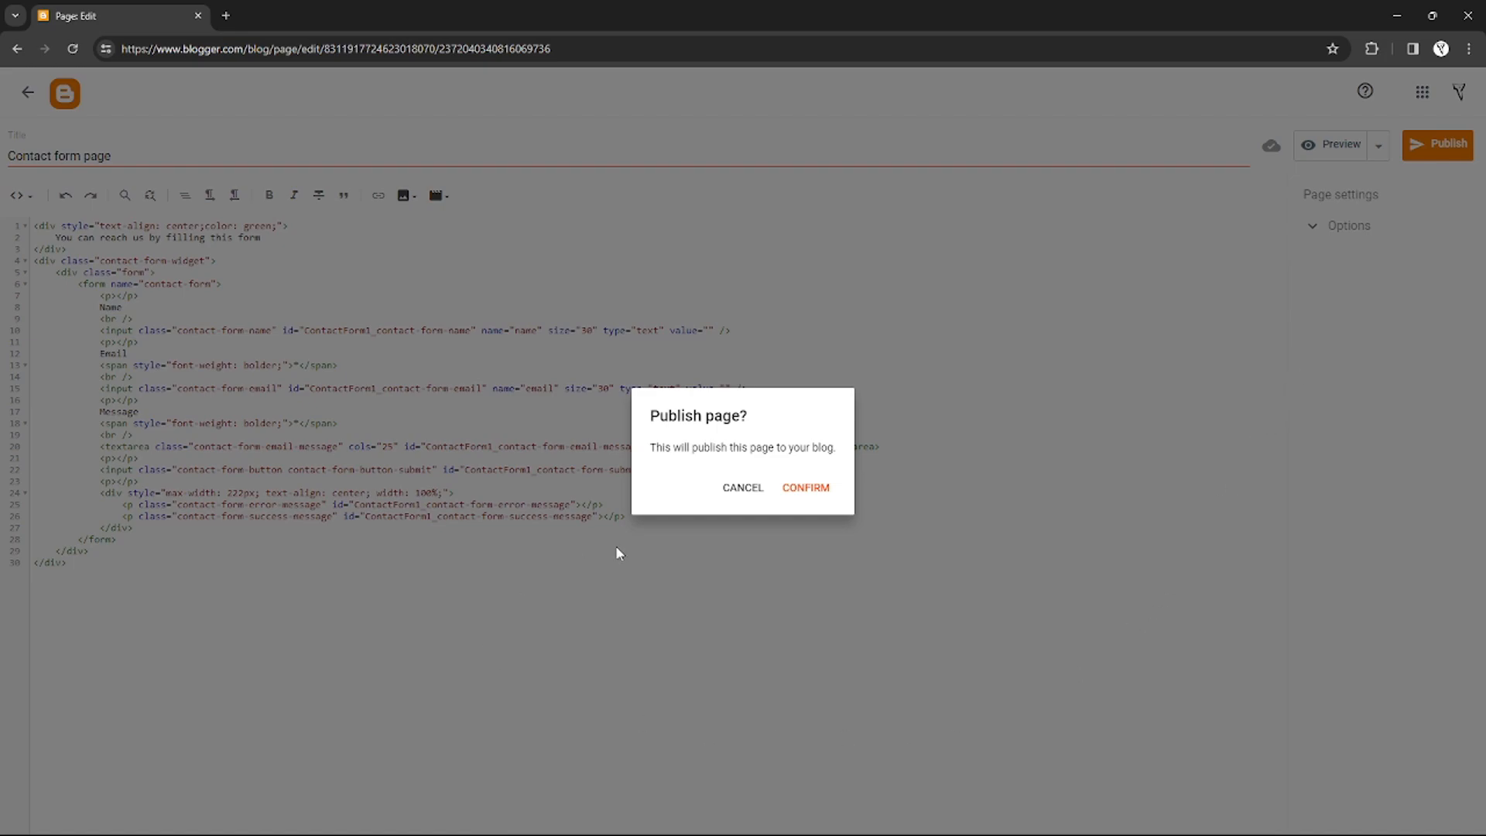
left_click(805, 488)
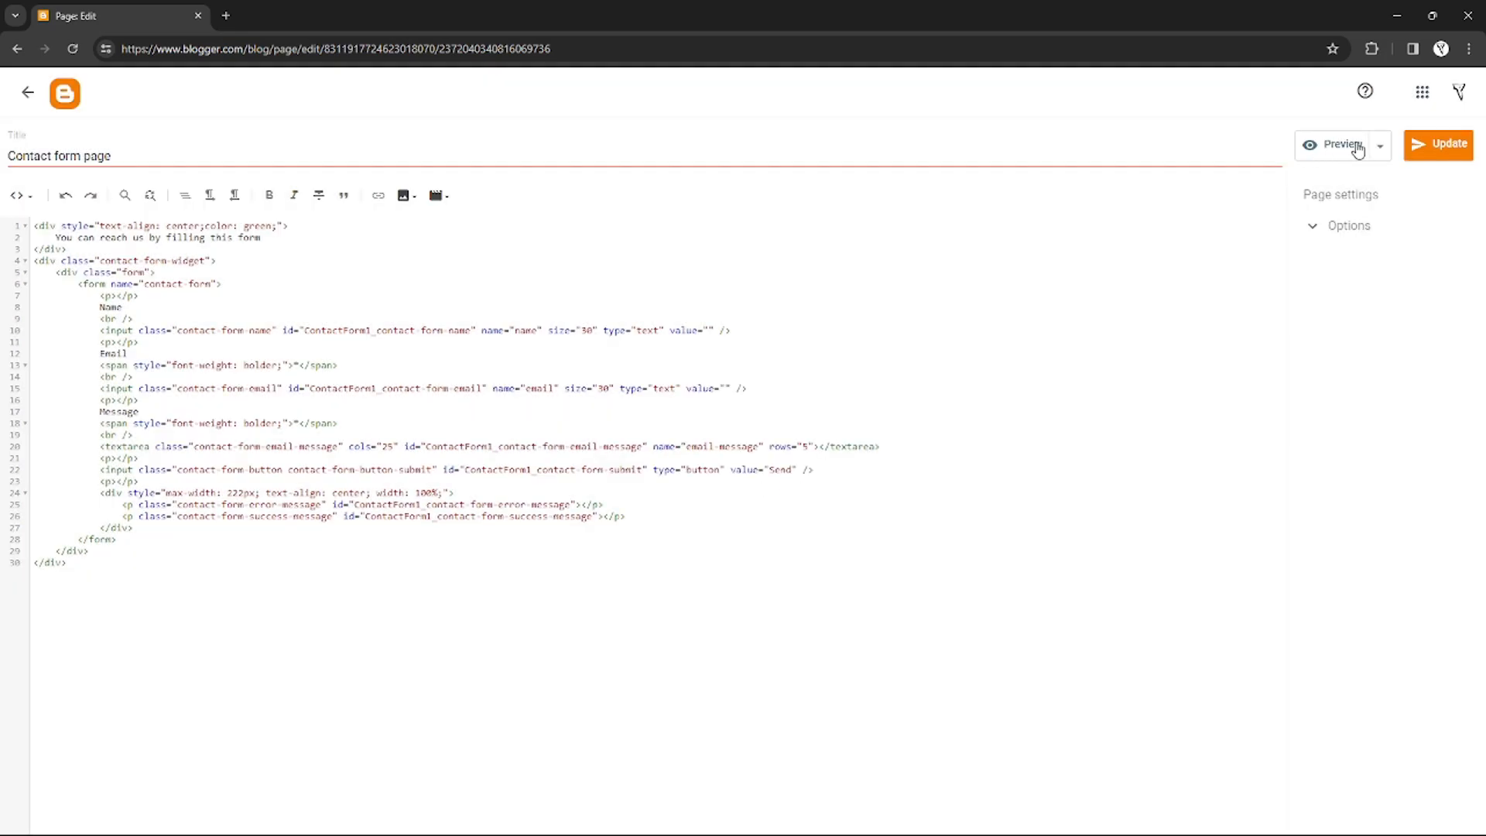
Preview the published contact form page, then return to the editor tab
left_click(1339, 144)
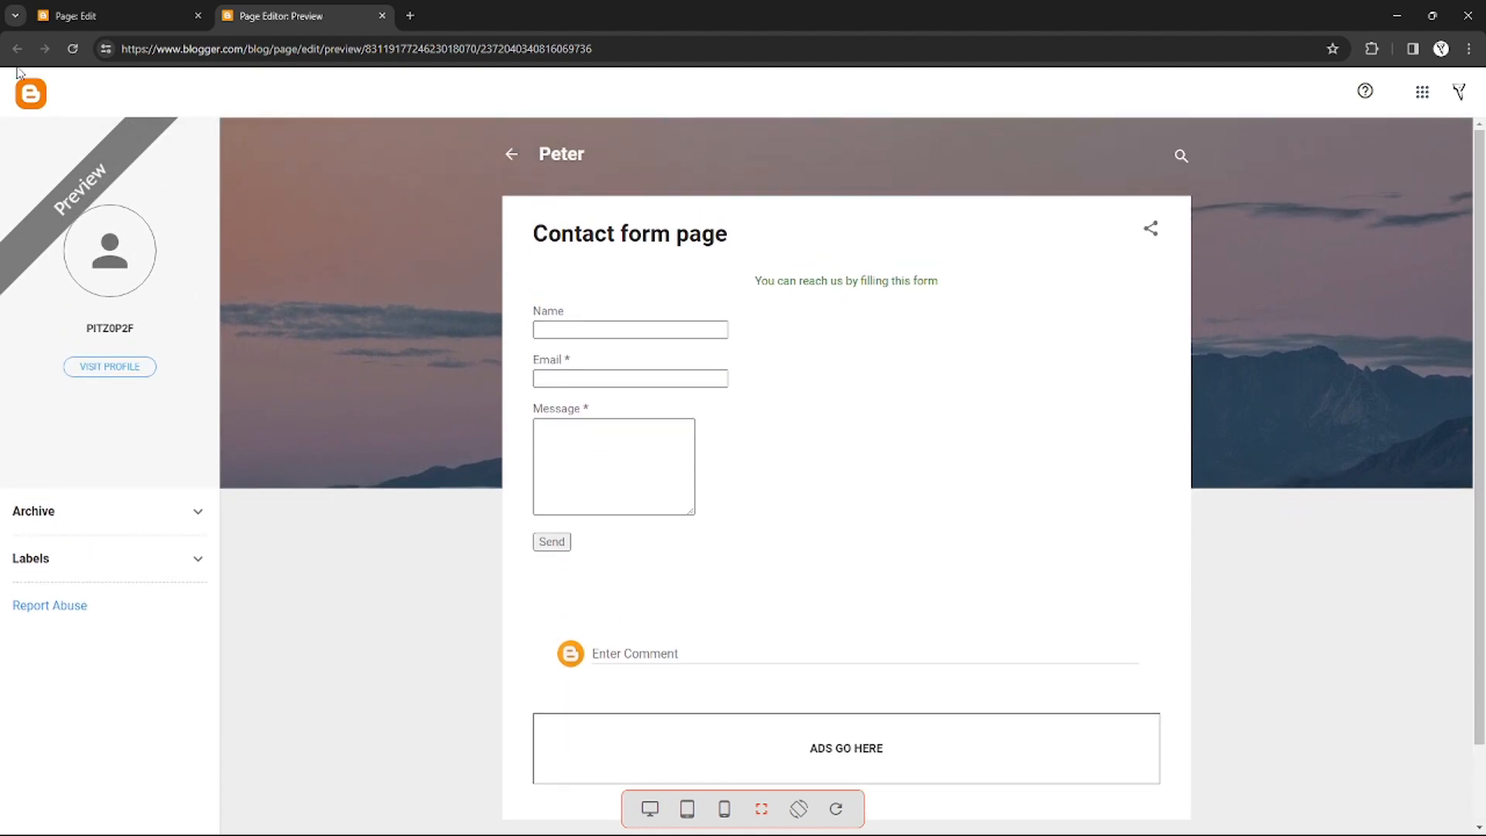
left_click(113, 16)
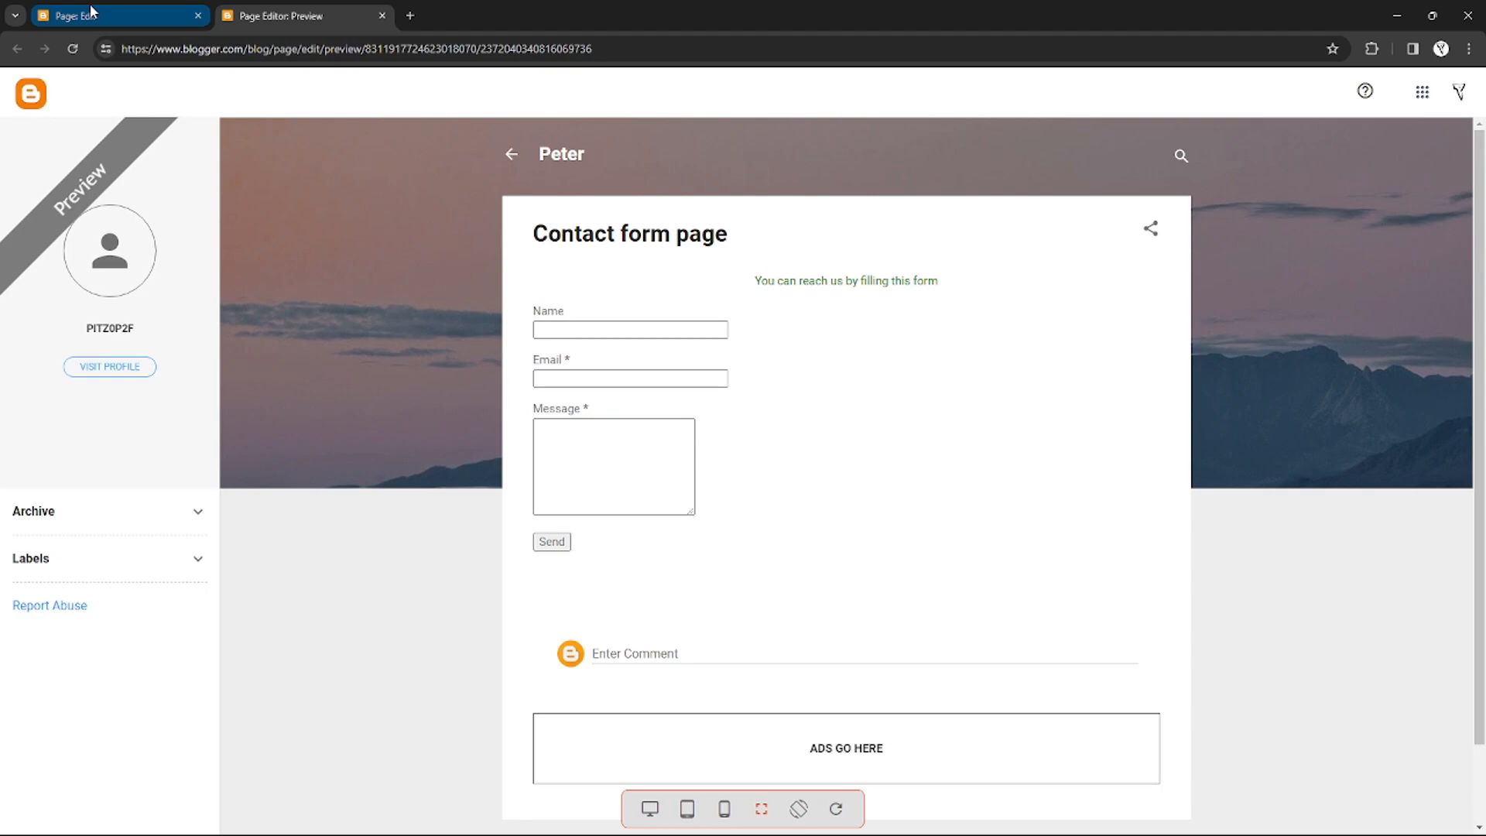